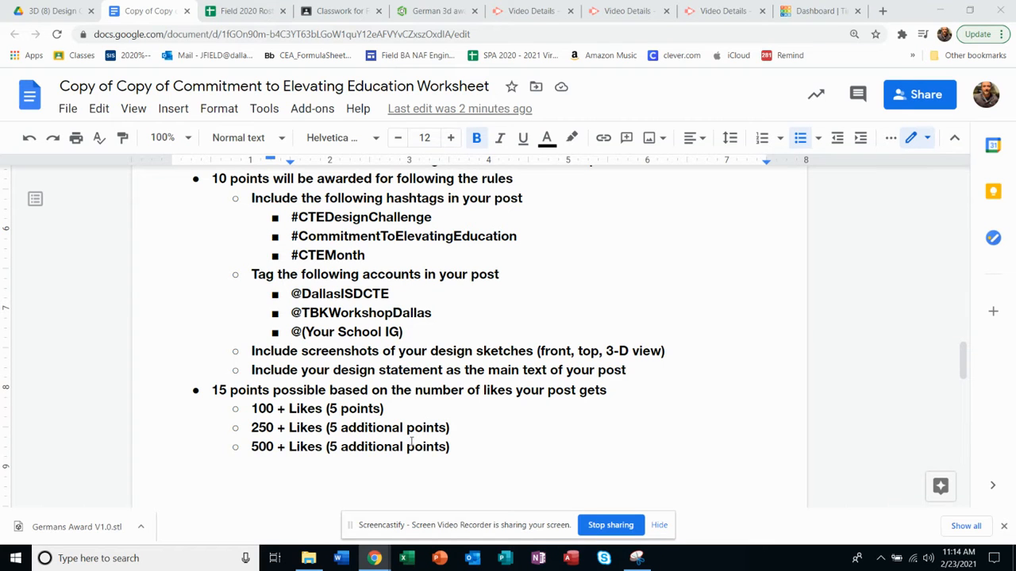
- Scroll through the 3D (8) Design Challenge folder showing the worksheet and three JPG photos
scroll("down", 3)
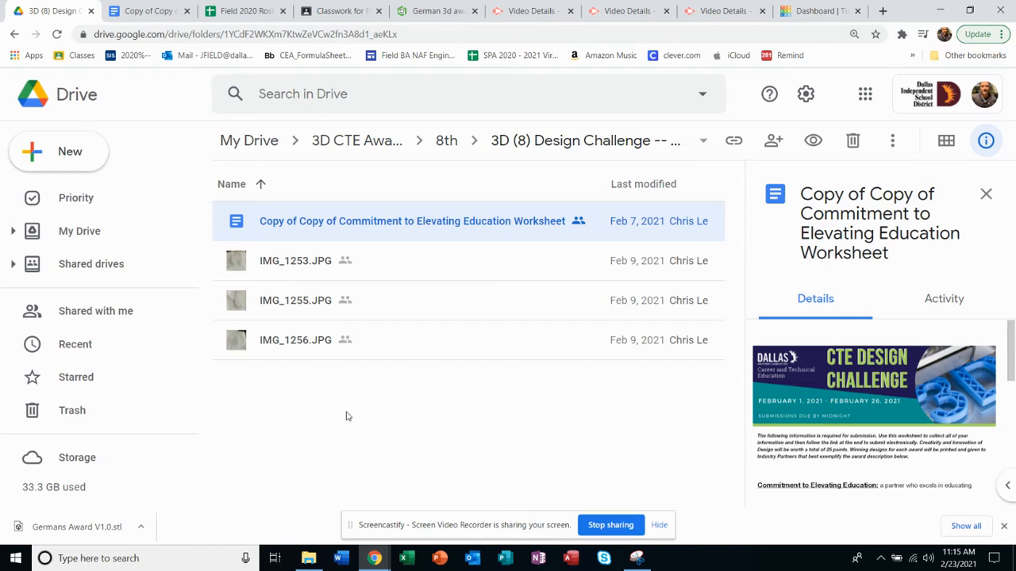
mouse_move(300, 378)
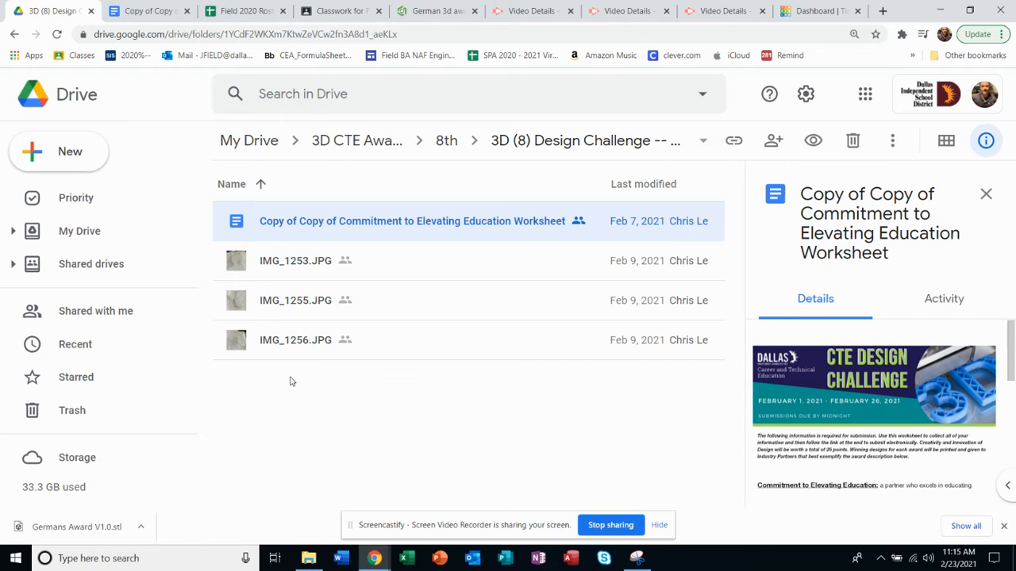
mouse_move(333, 382)
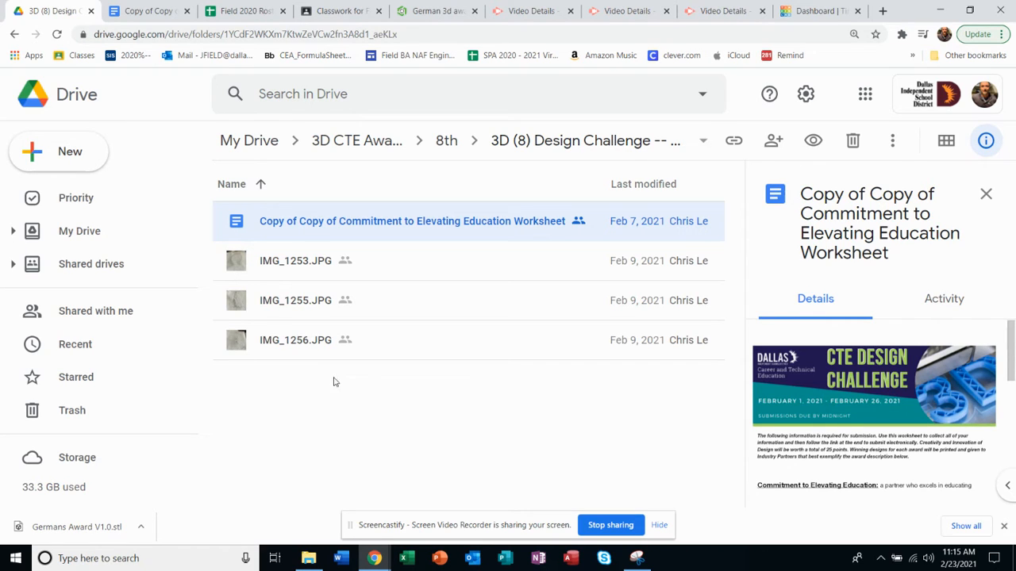
mouse_move(279, 388)
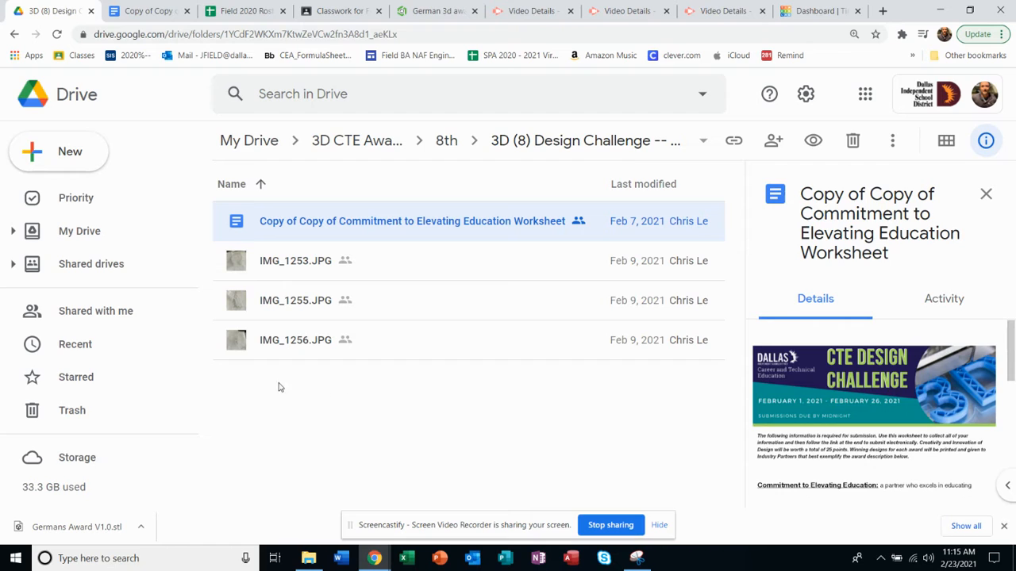
mouse_move(293, 412)
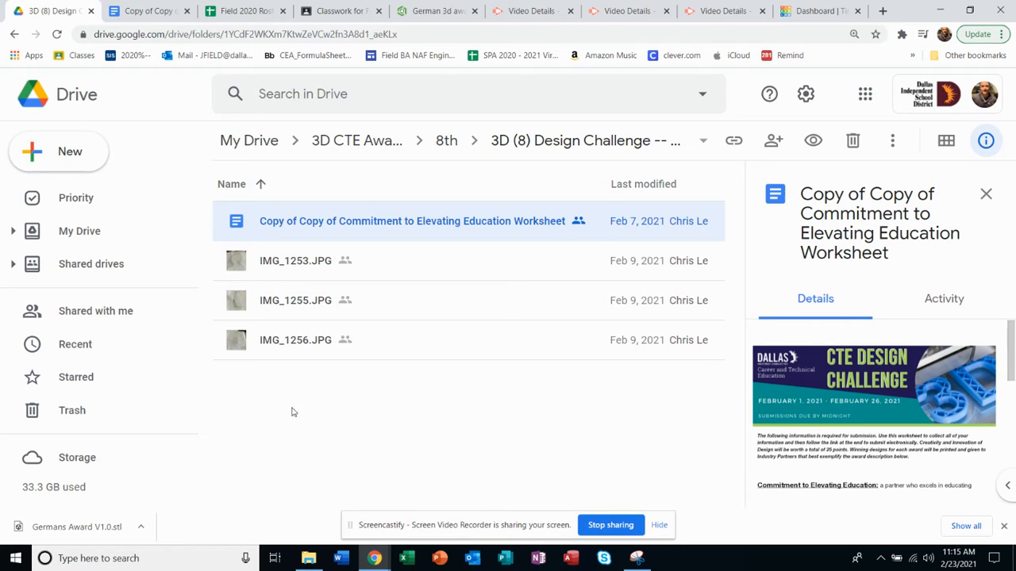
mouse_move(536, 412)
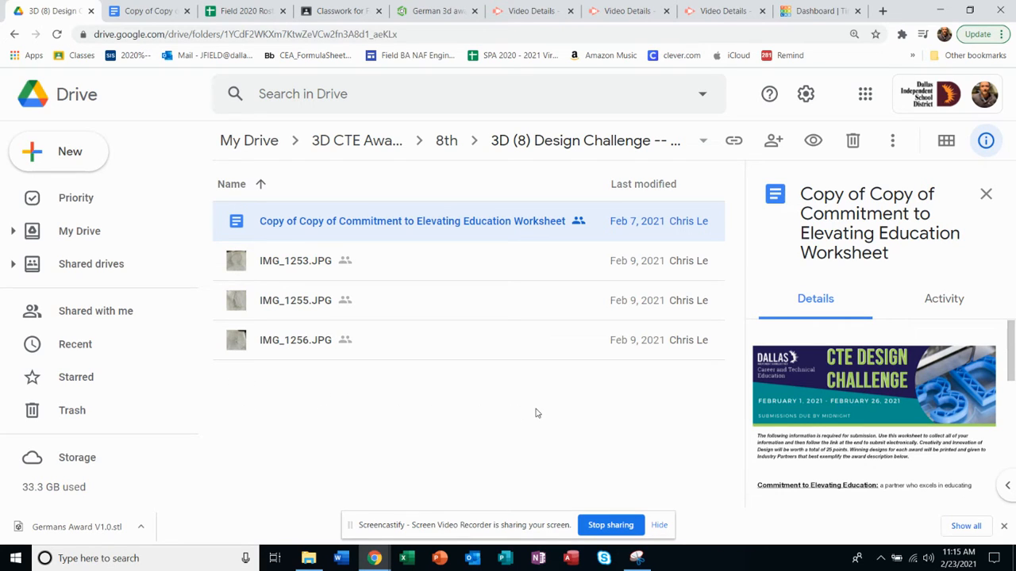
mouse_move(412, 221)
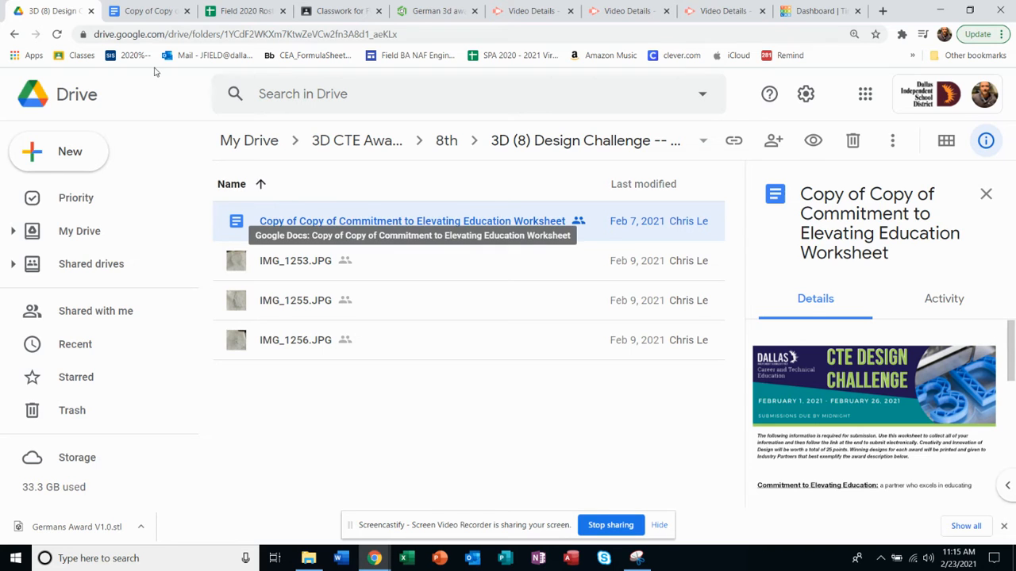
- Open the design challenge worksheet and scroll to the Pictures of Drawing Sketches heading
double_click(412, 221)
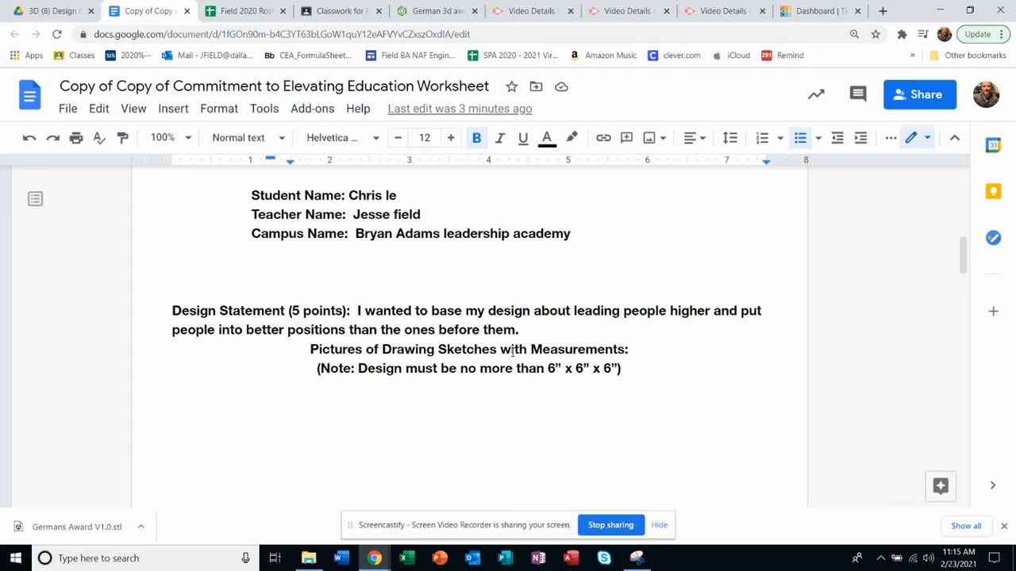
scroll("down", 3)
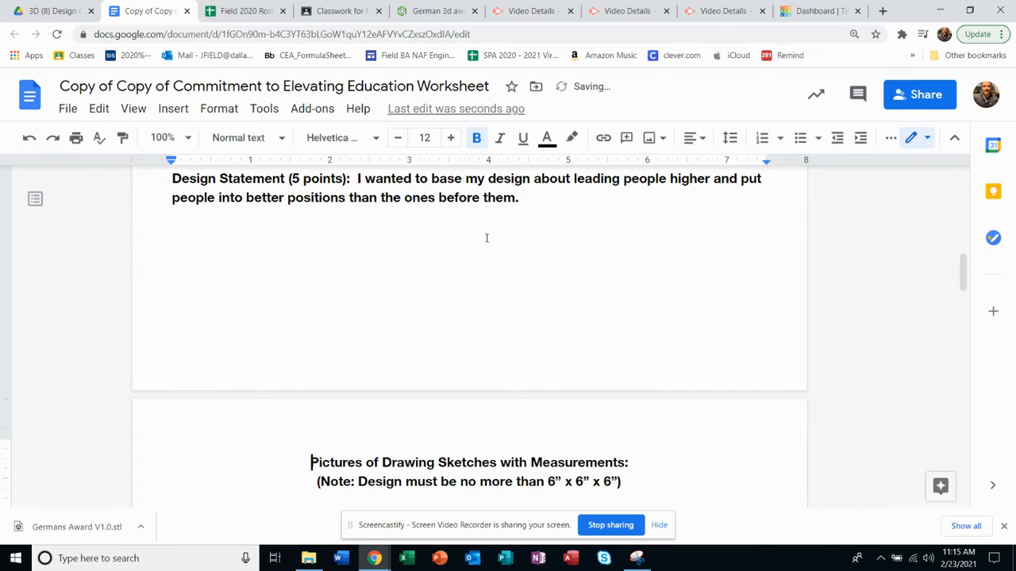
scroll("down", 3)
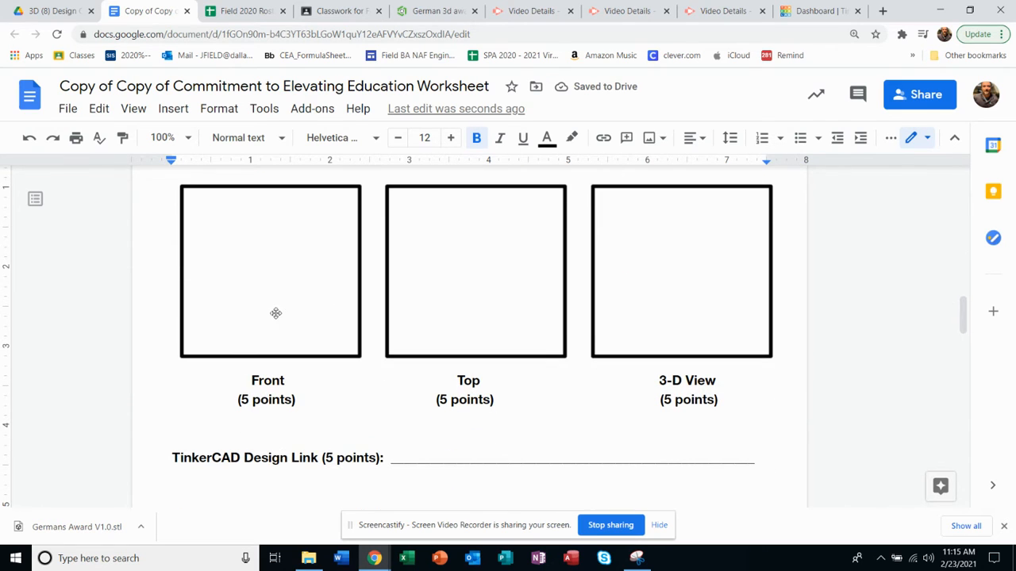
mouse_move(298, 308)
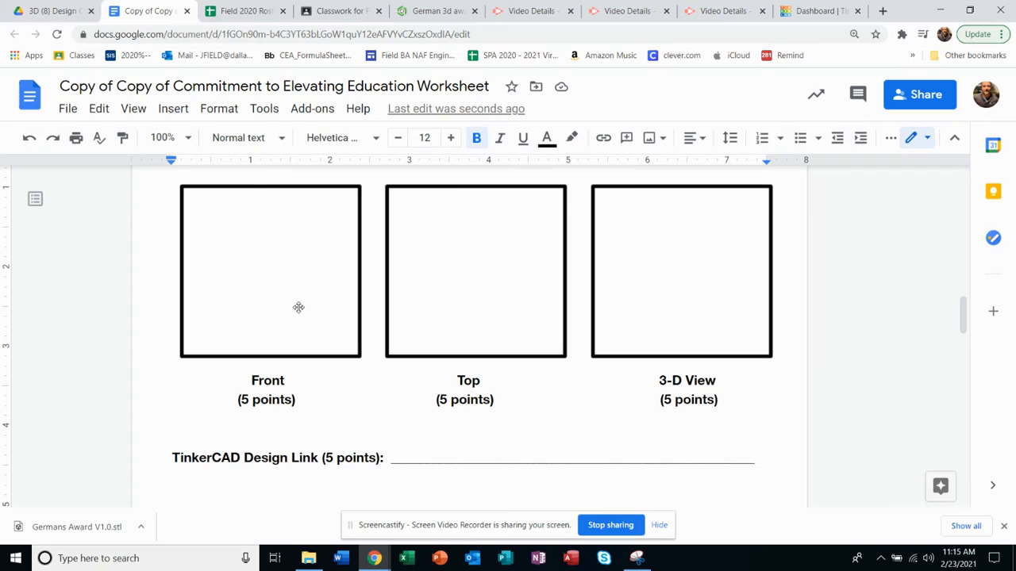
mouse_move(679, 306)
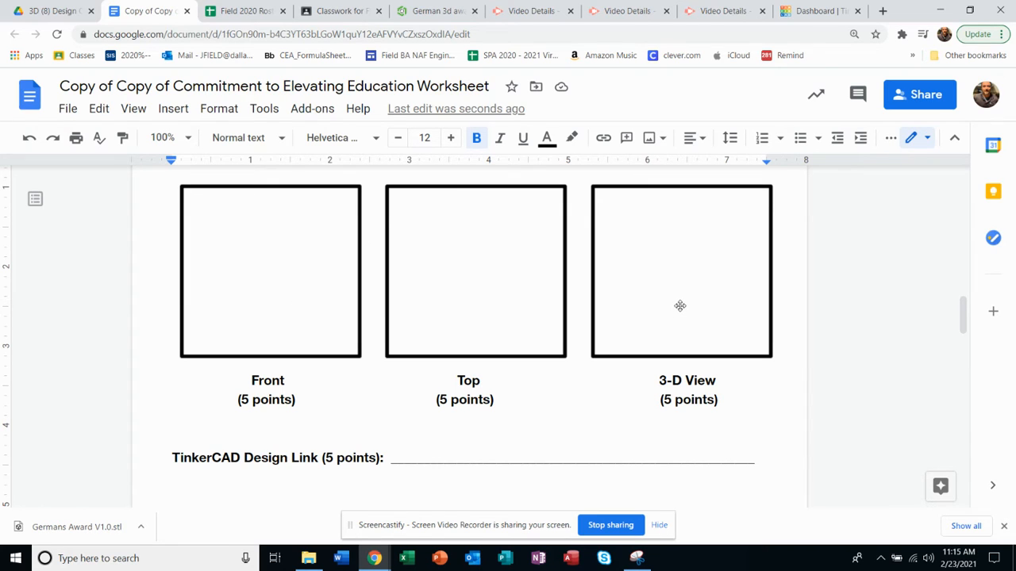
left_click(680, 271)
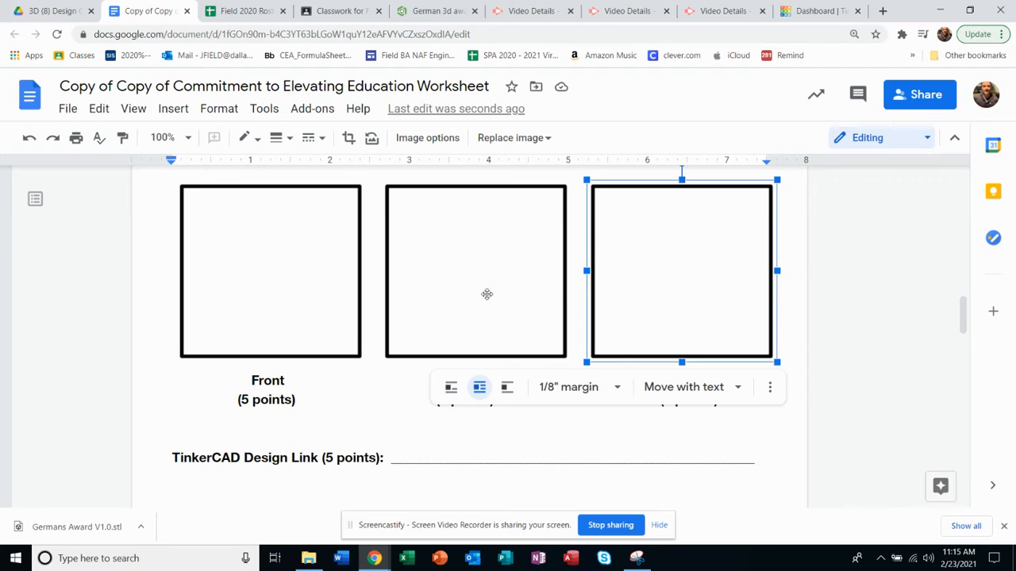
left_click(475, 271)
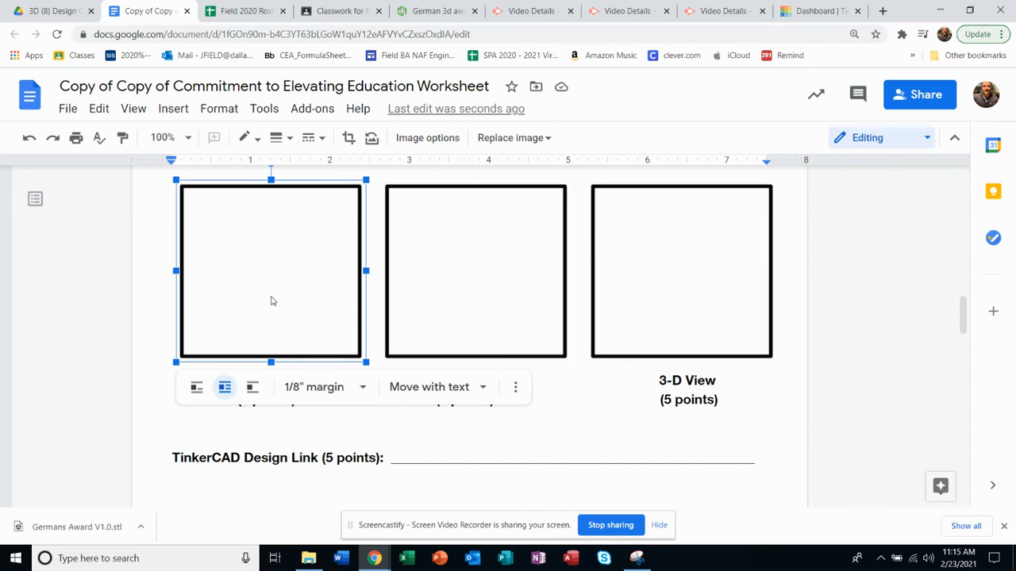
mouse_move(583, 289)
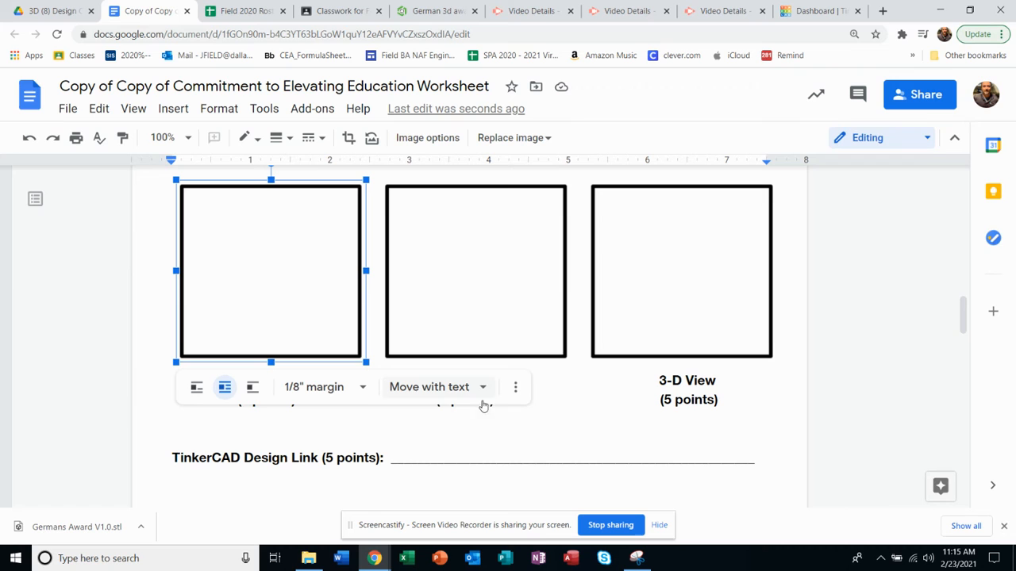
- Scroll past the social media guidelines and Instagram screenshot box to the Submit Your Idea Here link
scroll("down", 3)
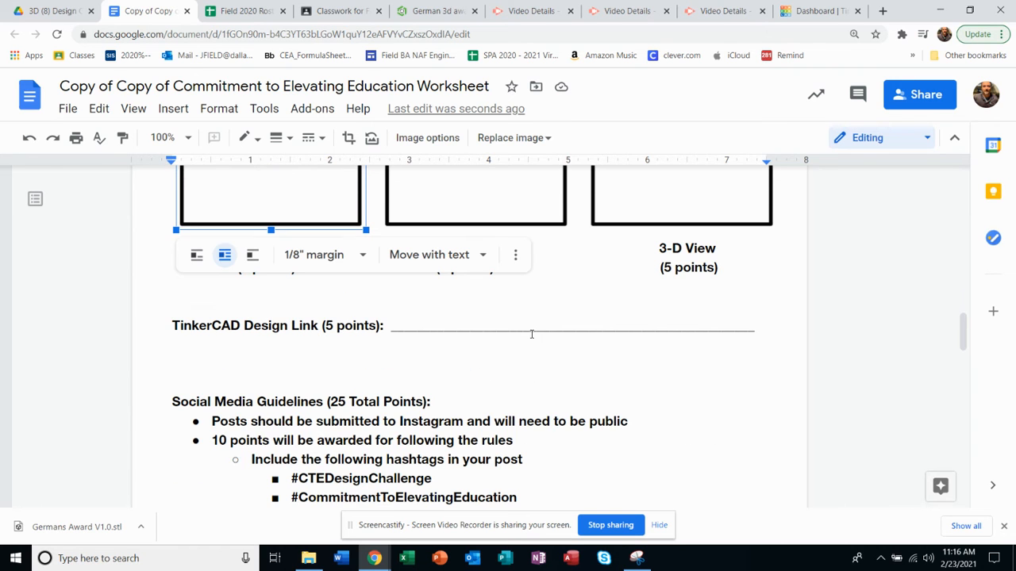
scroll("down", 3)
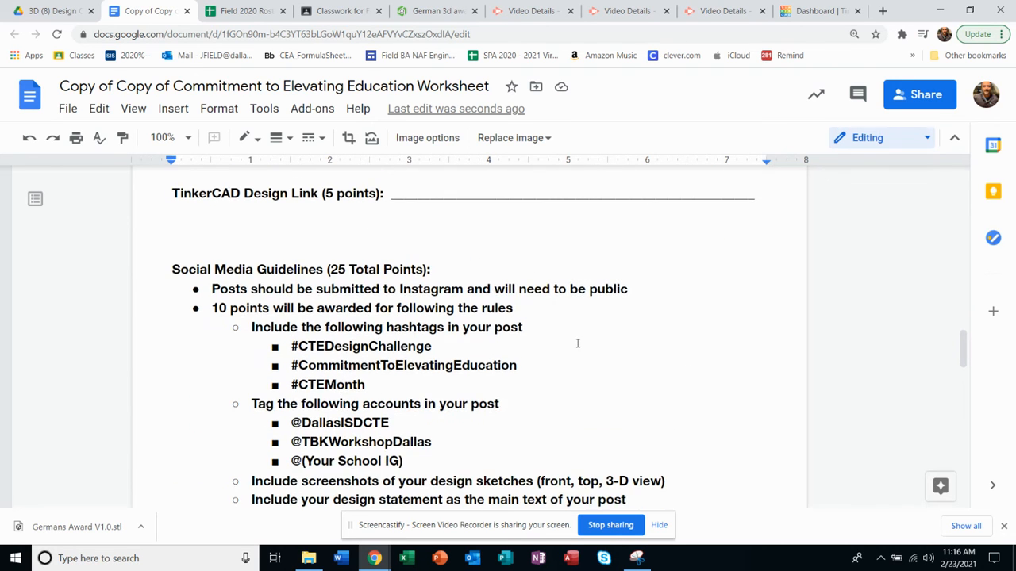
scroll("down", 3)
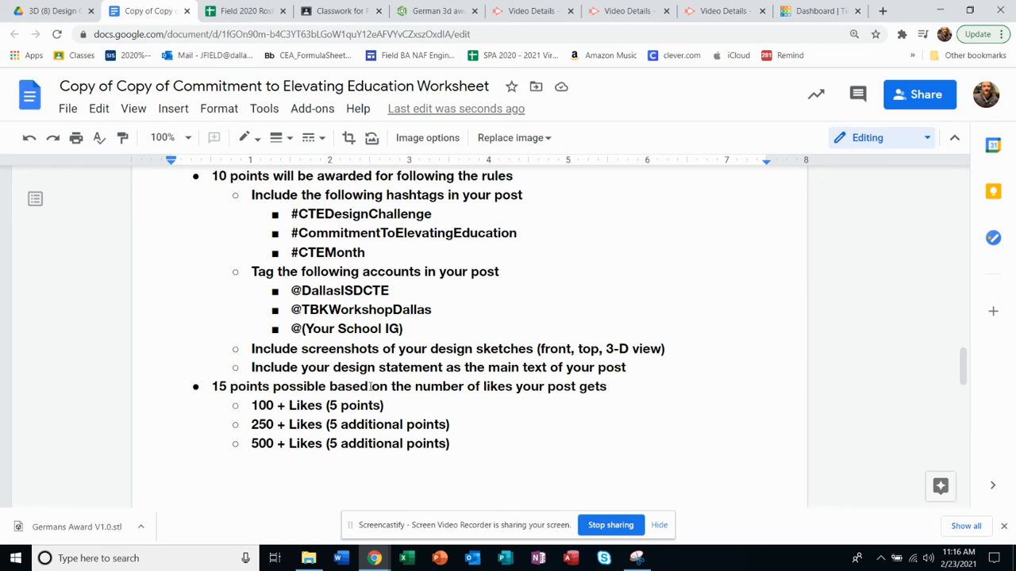
scroll("down", 3)
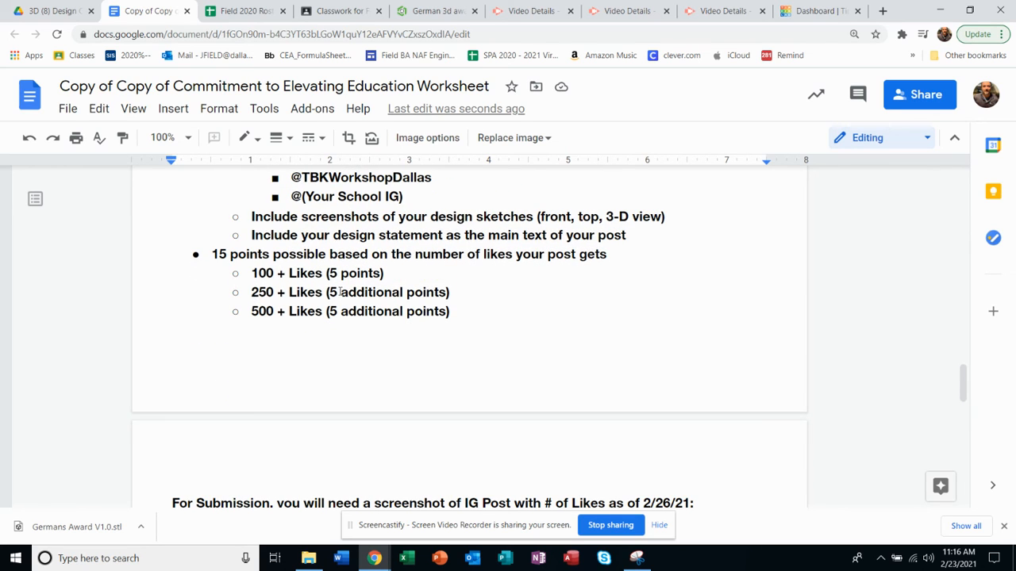
scroll("down", 3)
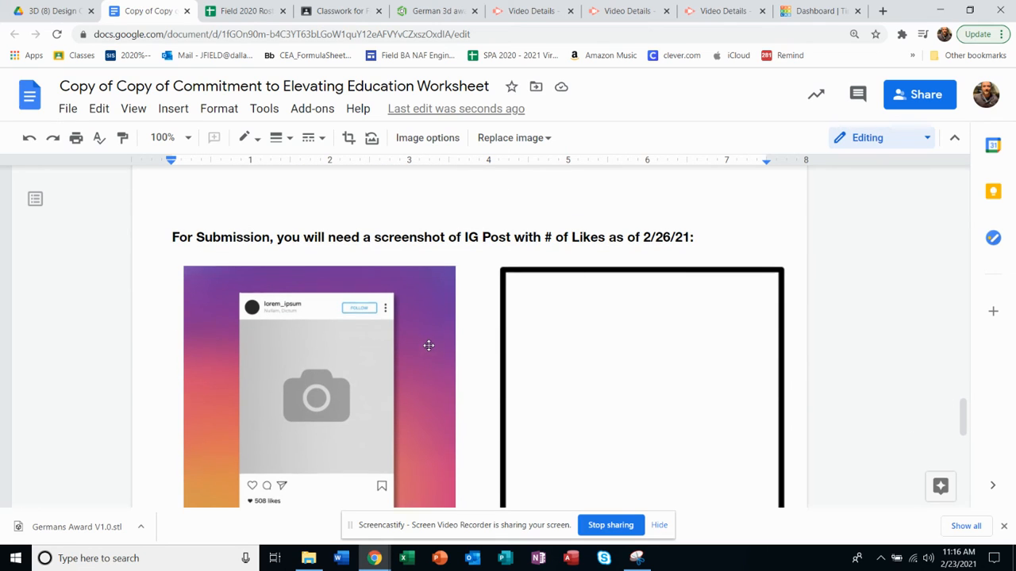
scroll("down", 3)
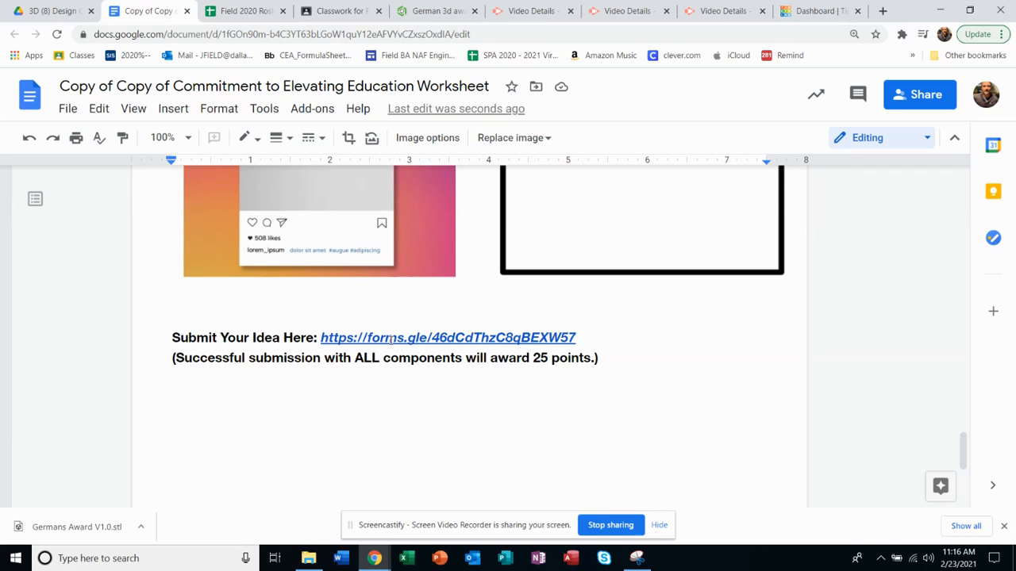